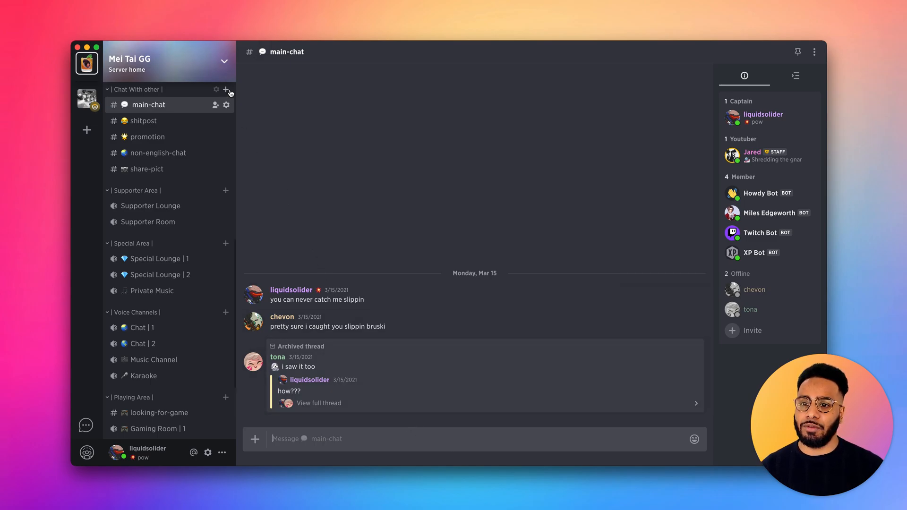
- Add a Streaming-type channel named 'streaming squad' to the Mei Tai GG category
click(227, 90)
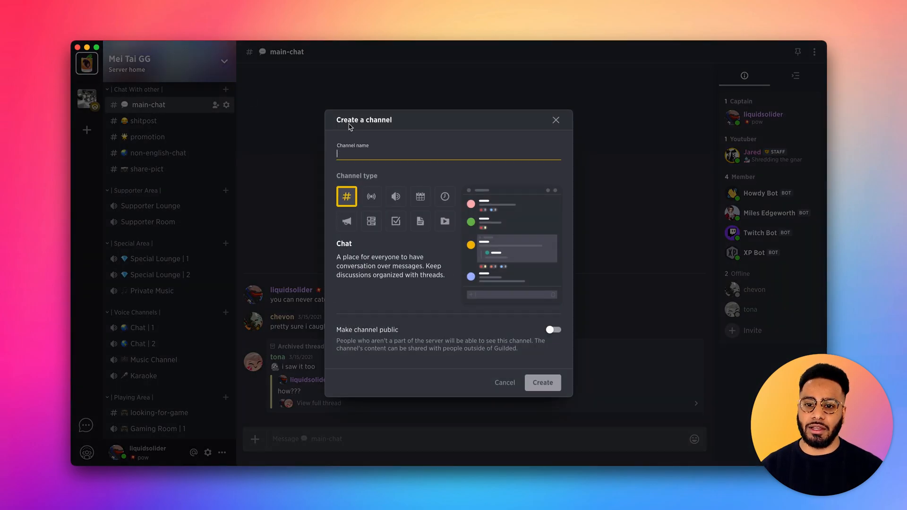
text(streaming squad)
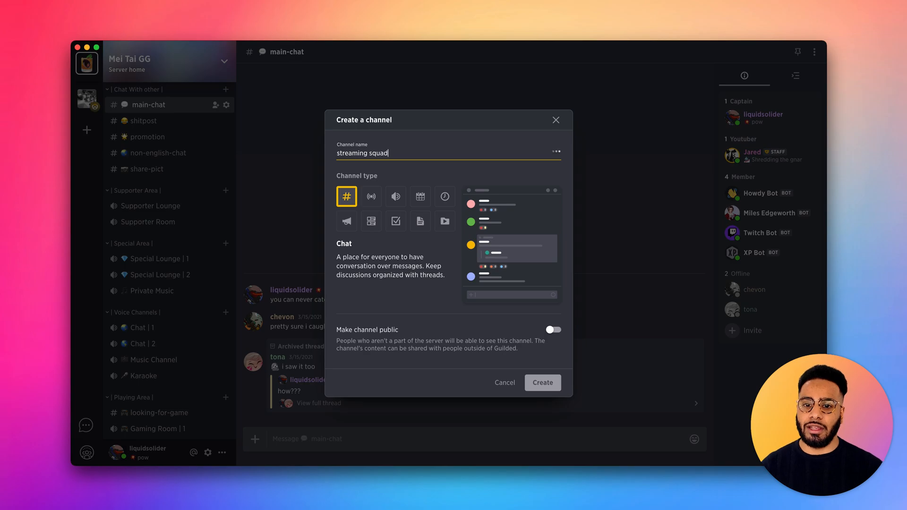
click(371, 196)
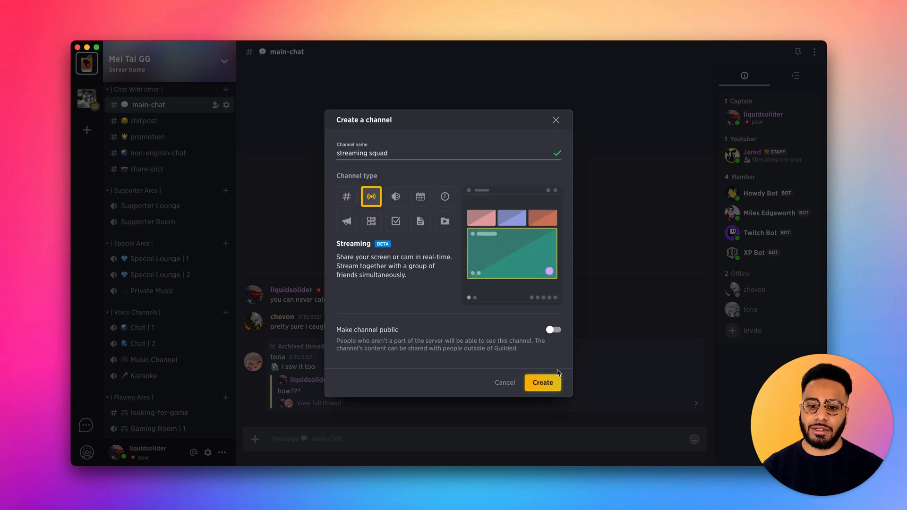
click(541, 382)
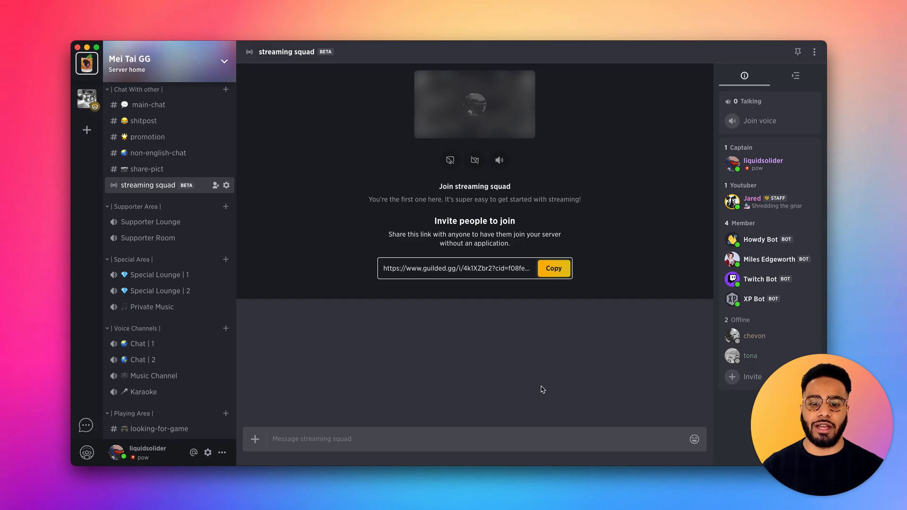
mouse_move(491, 232)
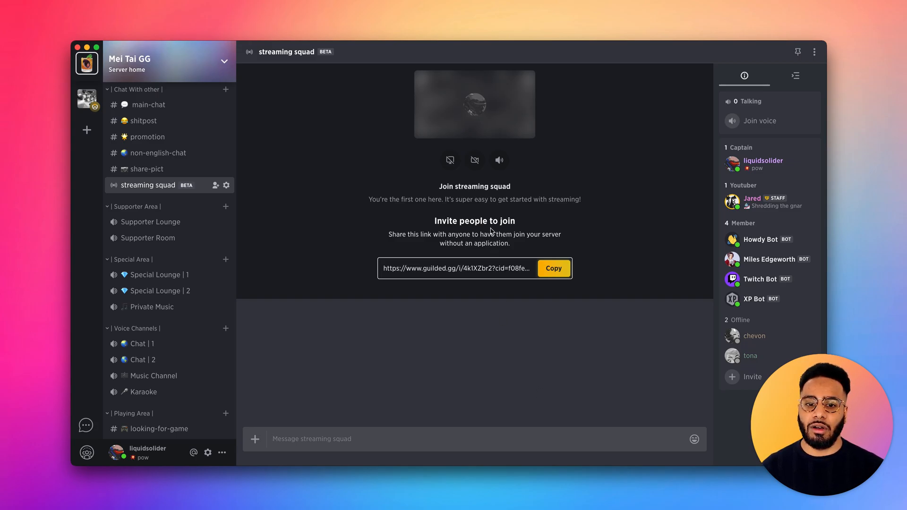
mouse_move(474, 160)
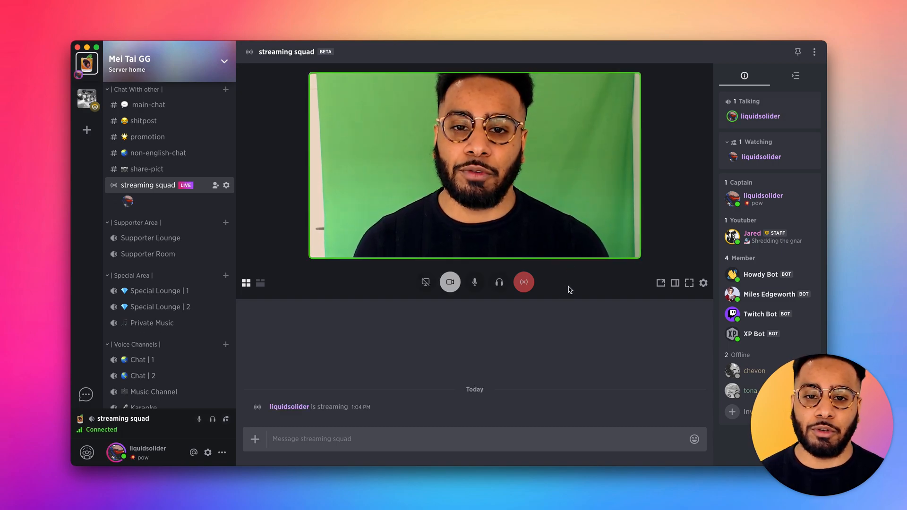
mouse_move(427, 318)
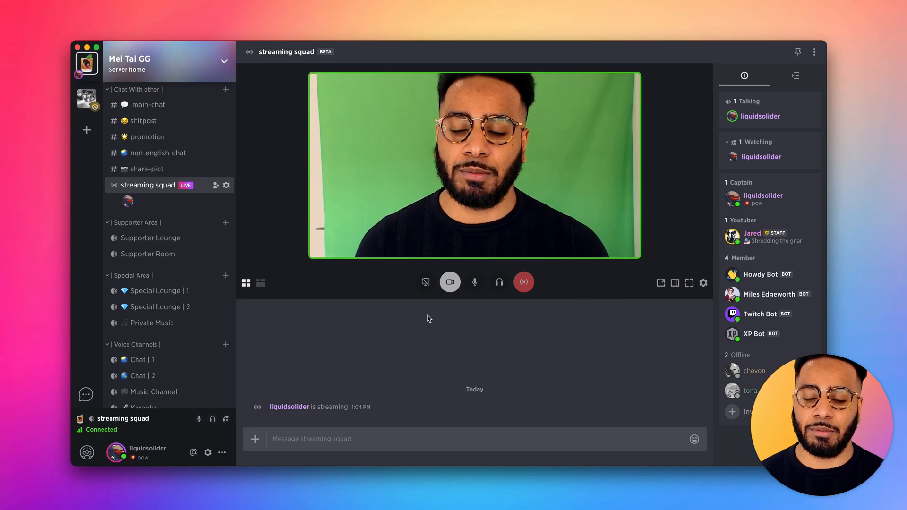
- Share Screen 2's entire desktop into the streaming squad stream
click(426, 283)
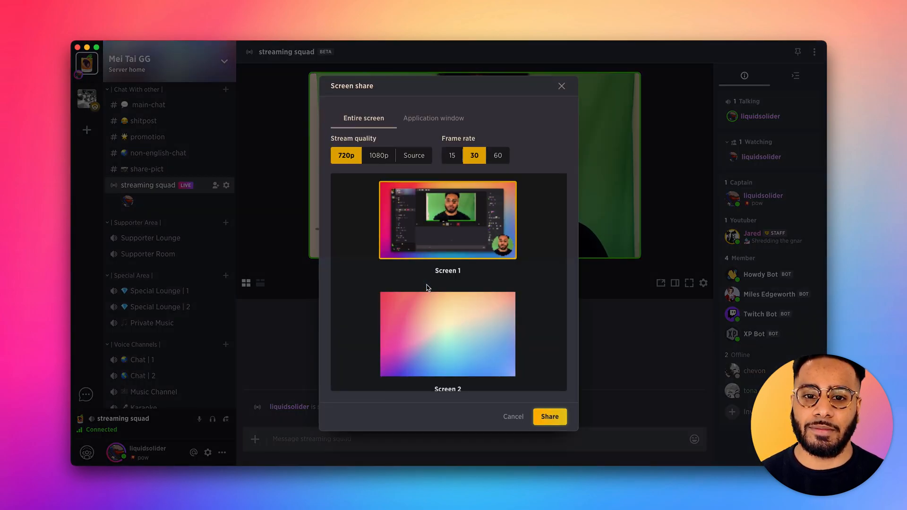
mouse_move(356, 294)
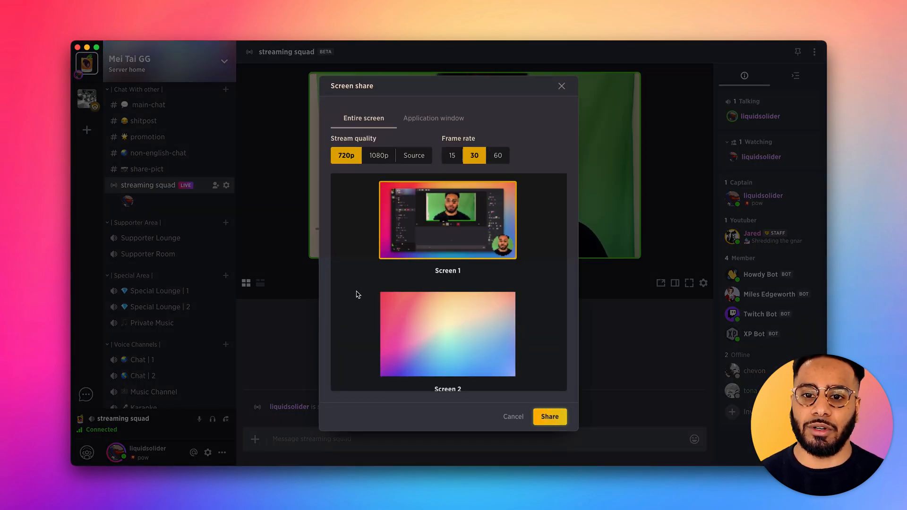
click(548, 417)
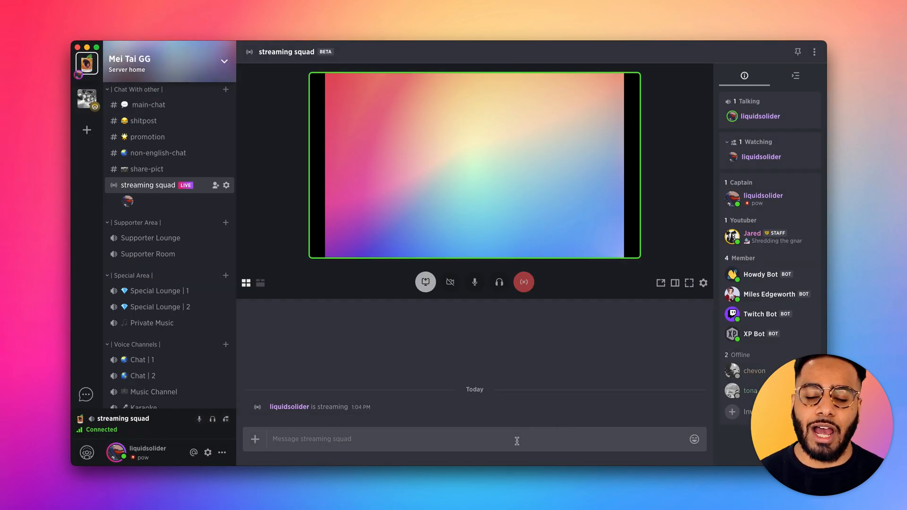
mouse_move(589, 369)
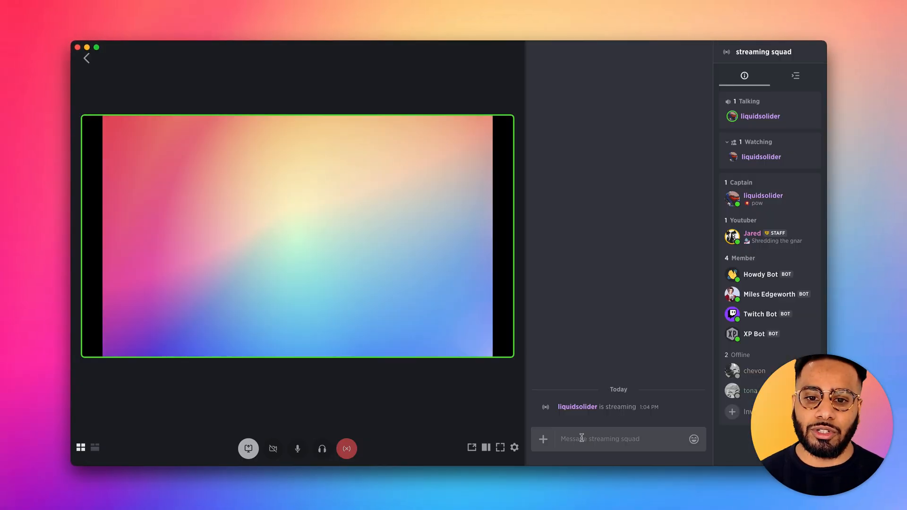
- Switch the live stream to theater mode and toggle deafen in the call controls
click(297, 448)
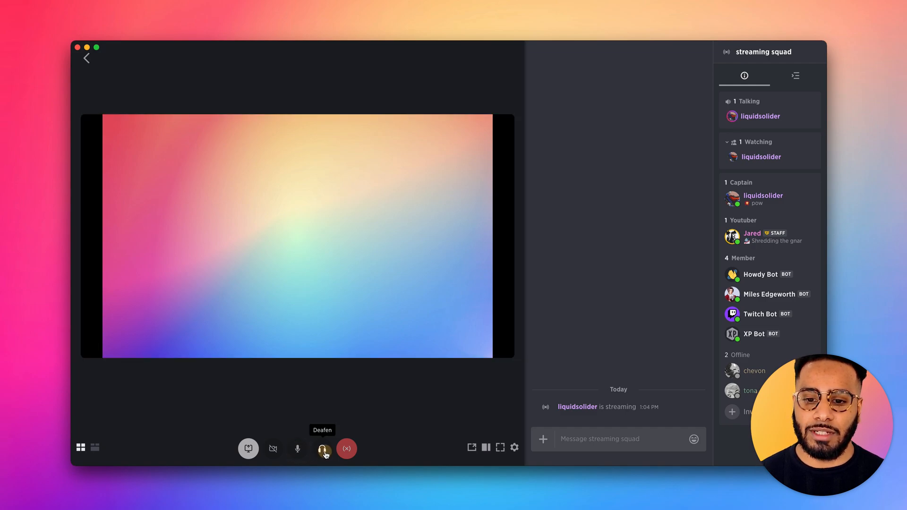
click(322, 448)
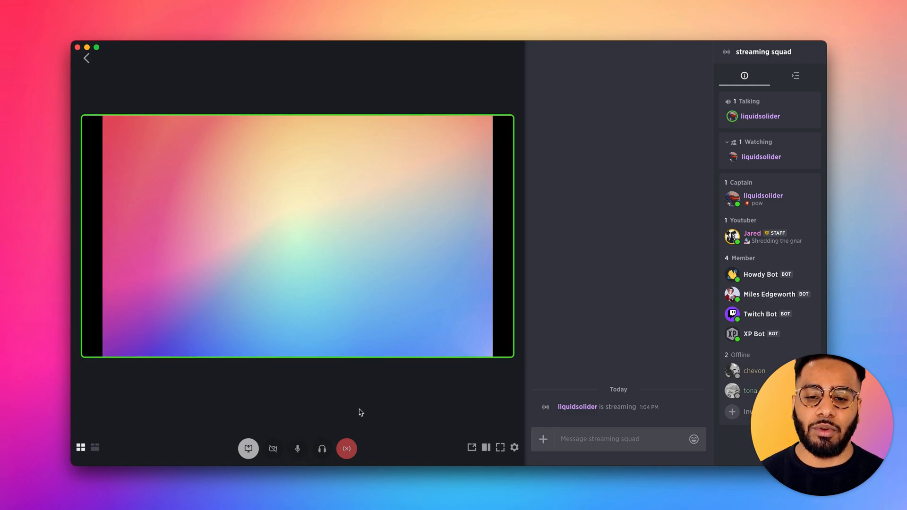
mouse_move(346, 449)
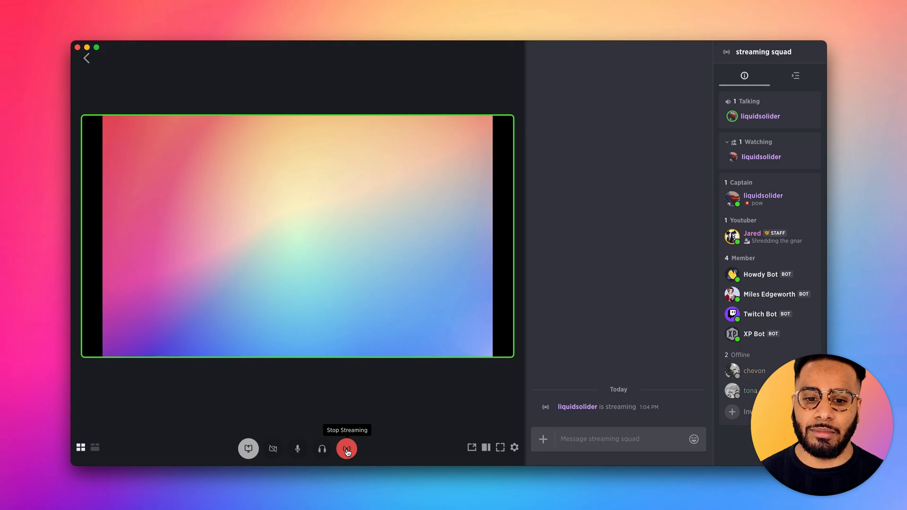